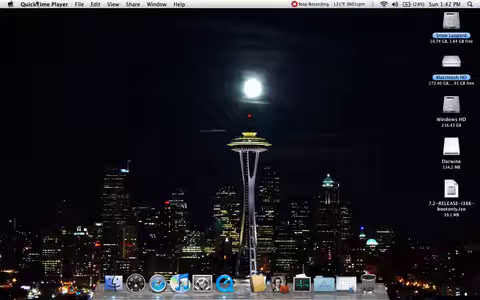
# Show the About This Mac summary from the Apple menu (2 GHz Core 2 Duo, Snow Leopard startup disk)
pyautogui.click(10, 5)
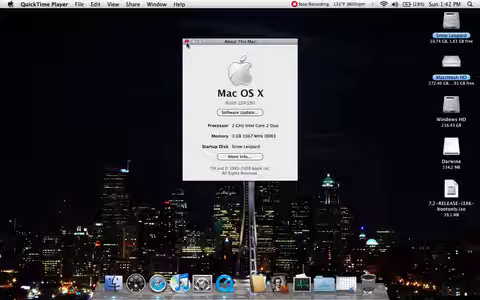
# Show the Dock's Applications stack as a grid of app icons and scroll through it
pyautogui.click(182, 43)
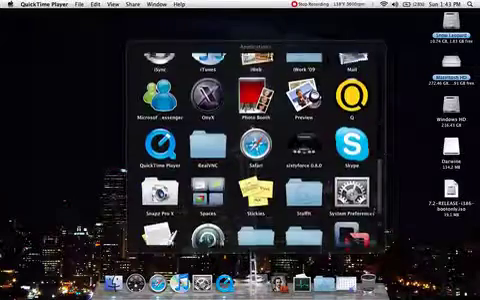
pyautogui.scroll(-3)
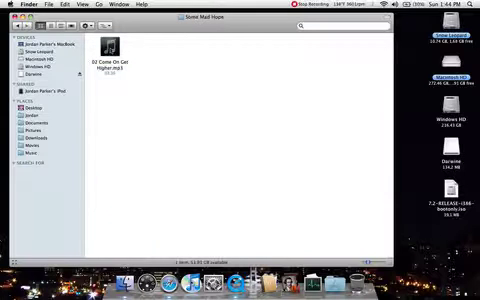
# Return to the iTunes Music folder and browse the artist folders toward Movies
pyautogui.click(108, 55)
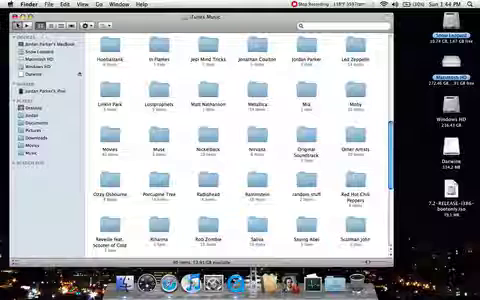
pyautogui.scroll(-3)
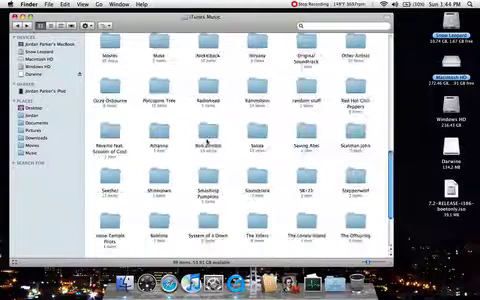
pyautogui.scroll(-3)
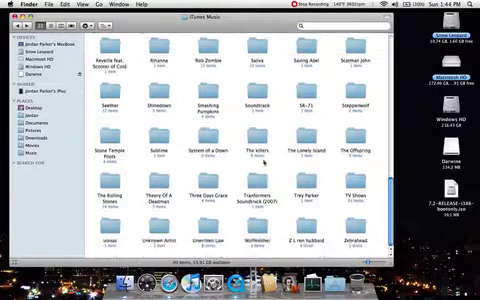
pyautogui.scroll(3)
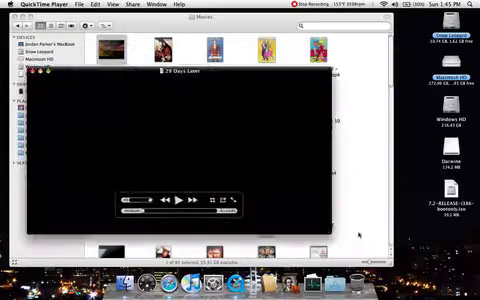
# Play 28 Days Later in the QuickTime X window, then dismiss the player
pyautogui.click(178, 201)
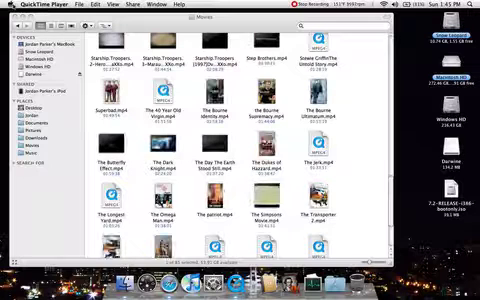
# Bring the Movies folder back to front showing 28 Days Later's playable icon preview
pyautogui.click(8, 5)
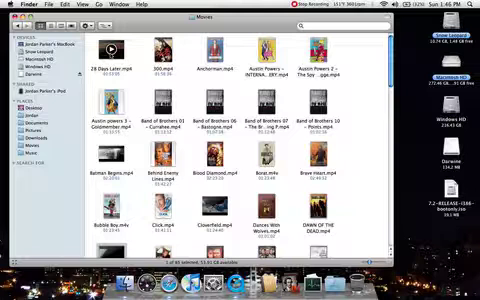
# View System Profiler's Software > Applications list and scroll its 64-Bit (Intel) column
pyautogui.click(8, 5)
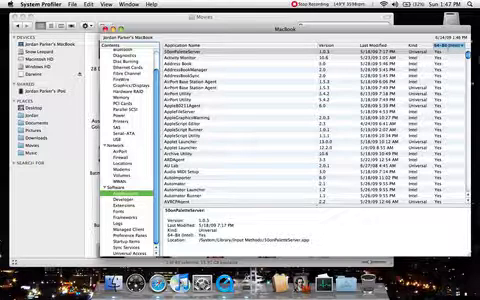
pyautogui.scroll(-3)
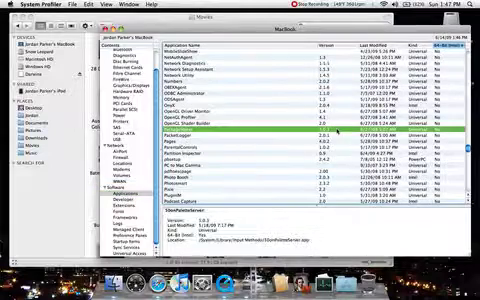